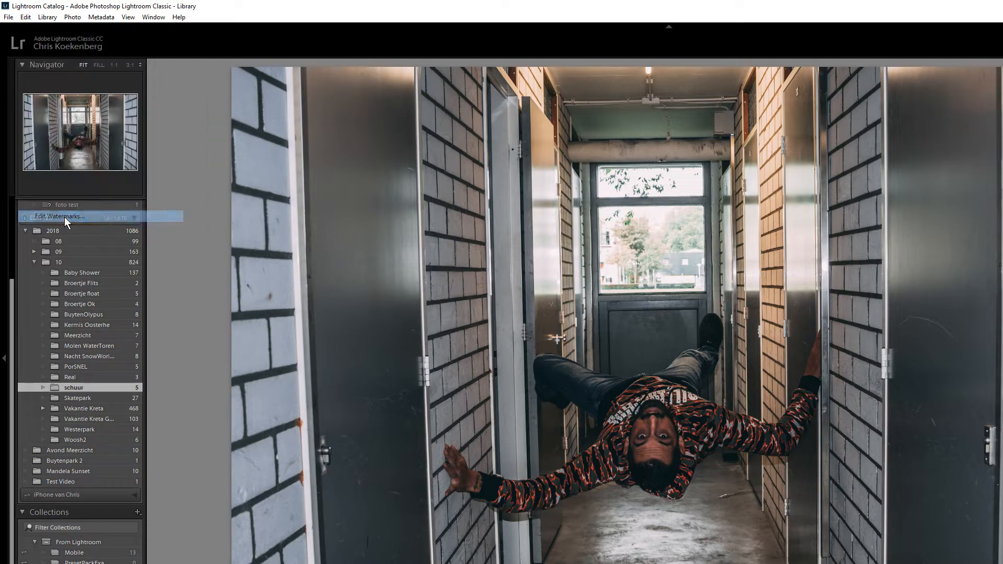
Review the existing text watermark in the watermark editor, then close it without changes
click(60, 216)
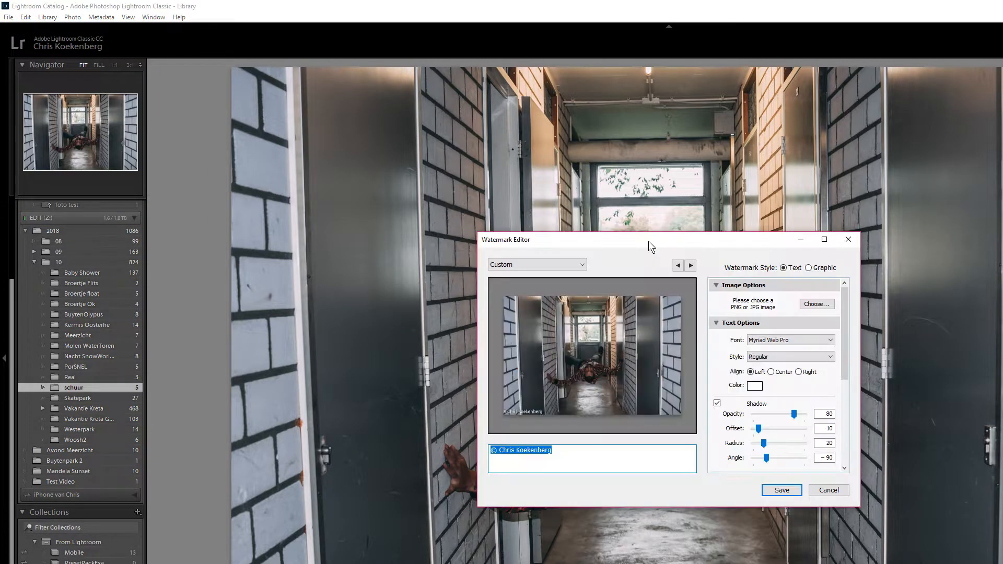
click(9, 17)
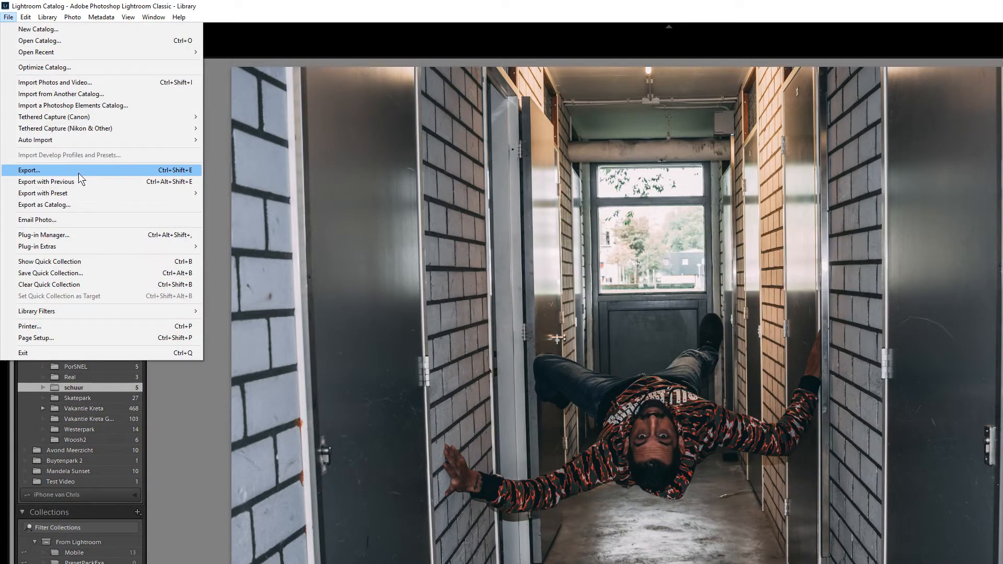
mouse_move(97, 109)
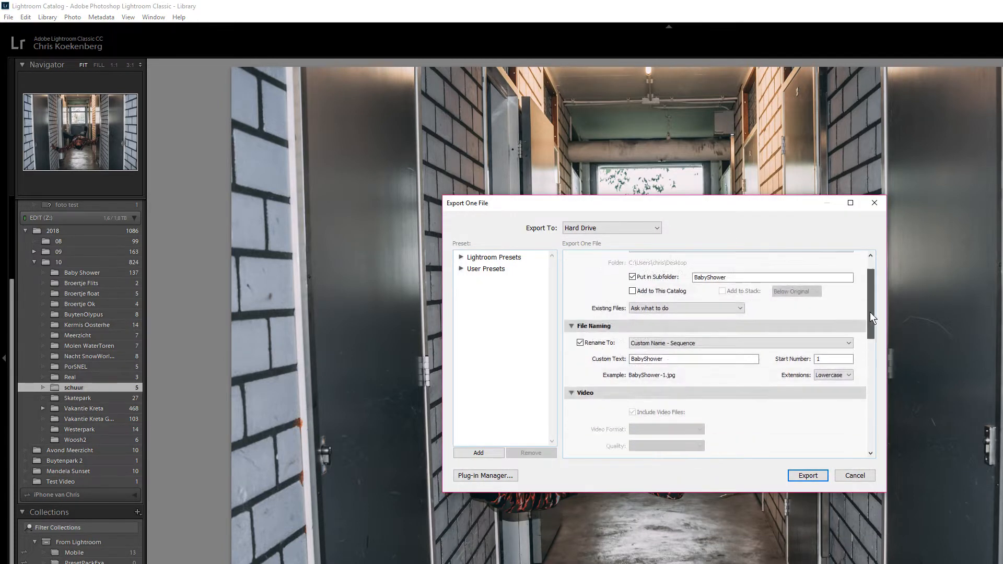
Tick the Watermark checkbox in the export settings and open the watermark editor
scroll(down, 3)
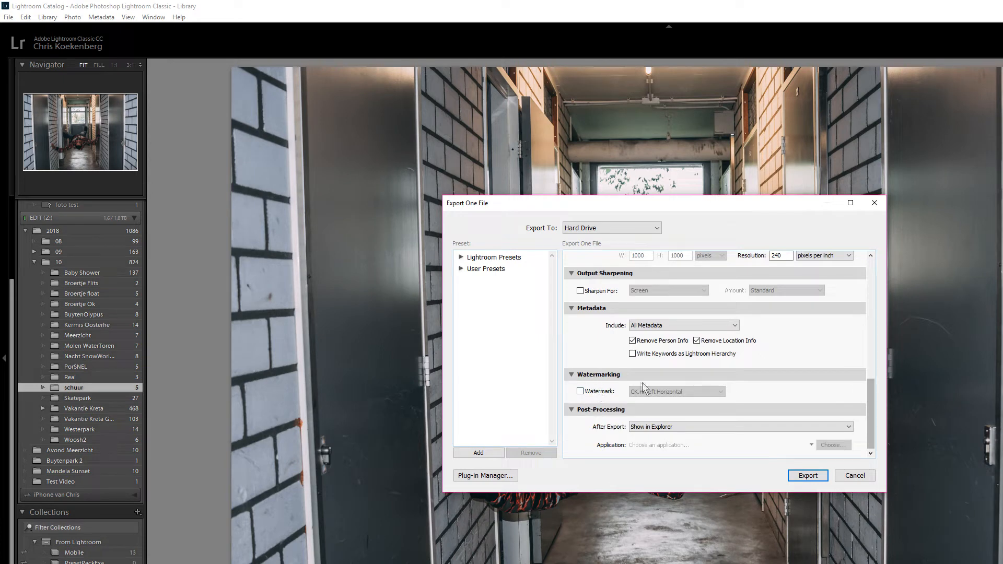
click(676, 391)
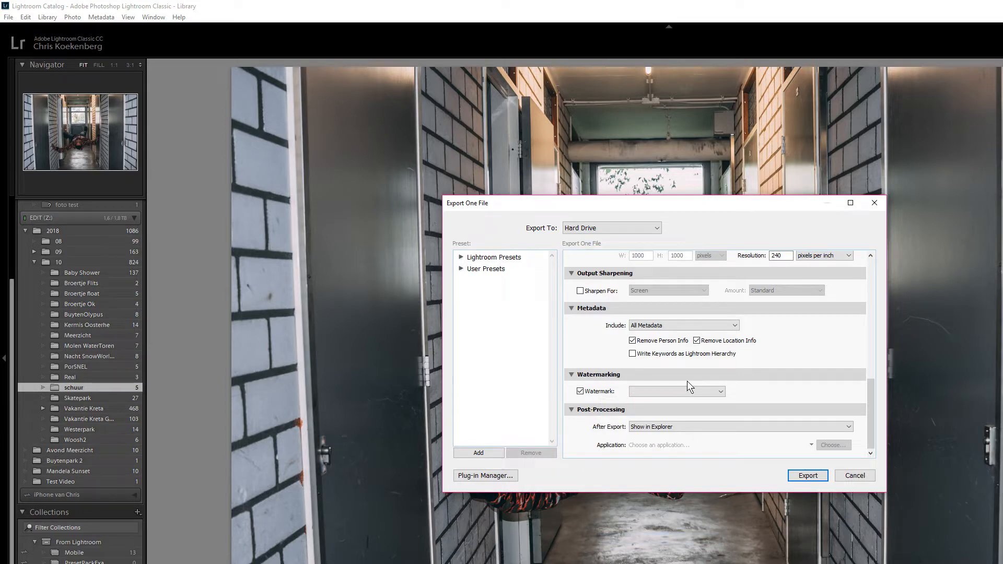
click(722, 391)
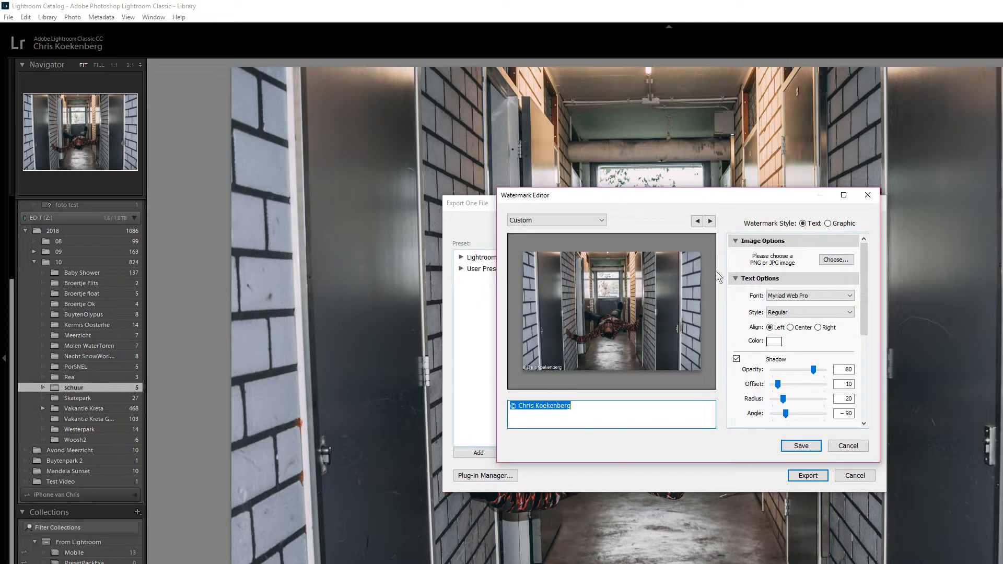
mouse_move(721, 378)
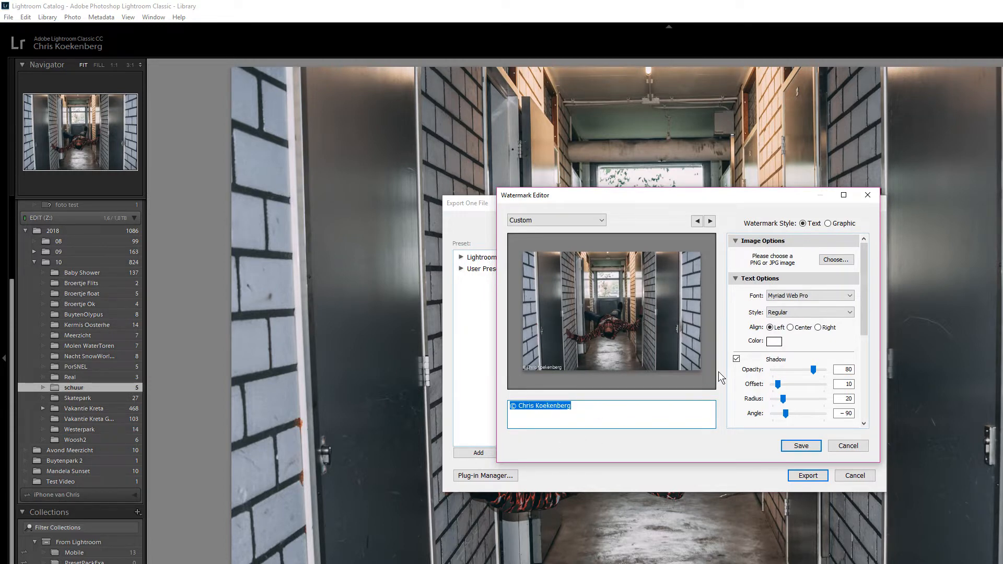
Replace the watermark text with '© KloakaTV'
click(523, 405)
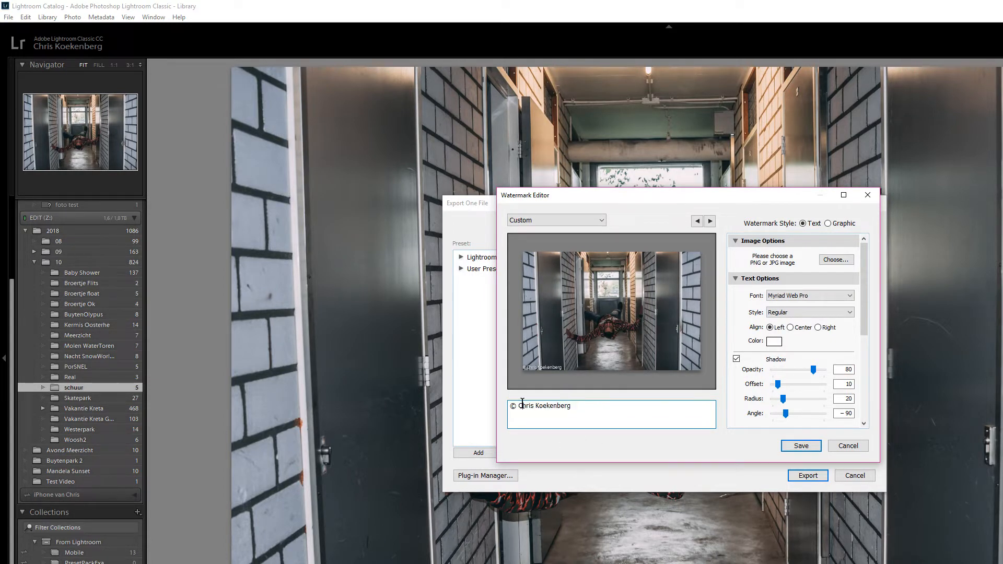
text(© K)
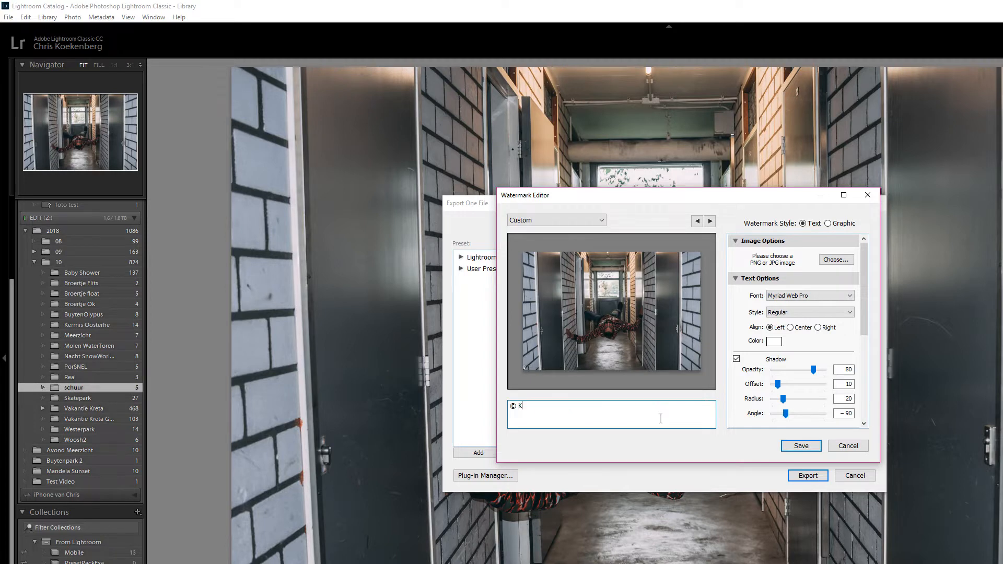
text(loakaTV)
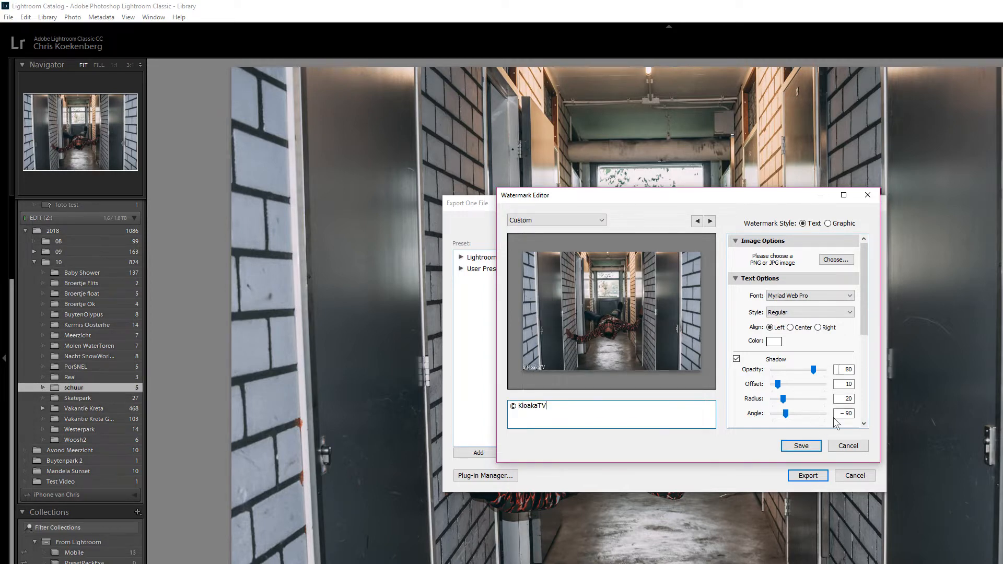
Set the watermark font to Nexa Bold with Bold style, aligned right
click(809, 295)
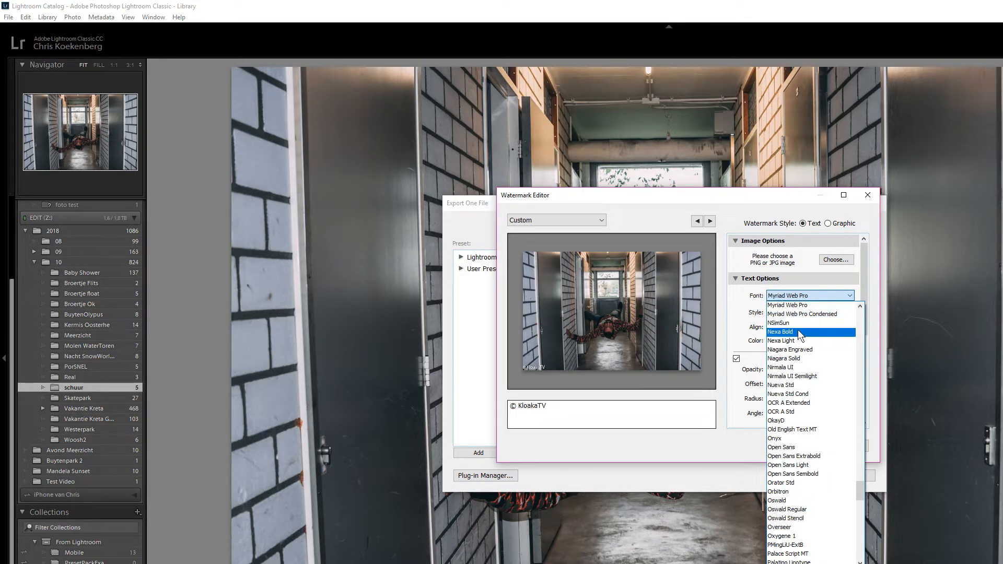
click(781, 332)
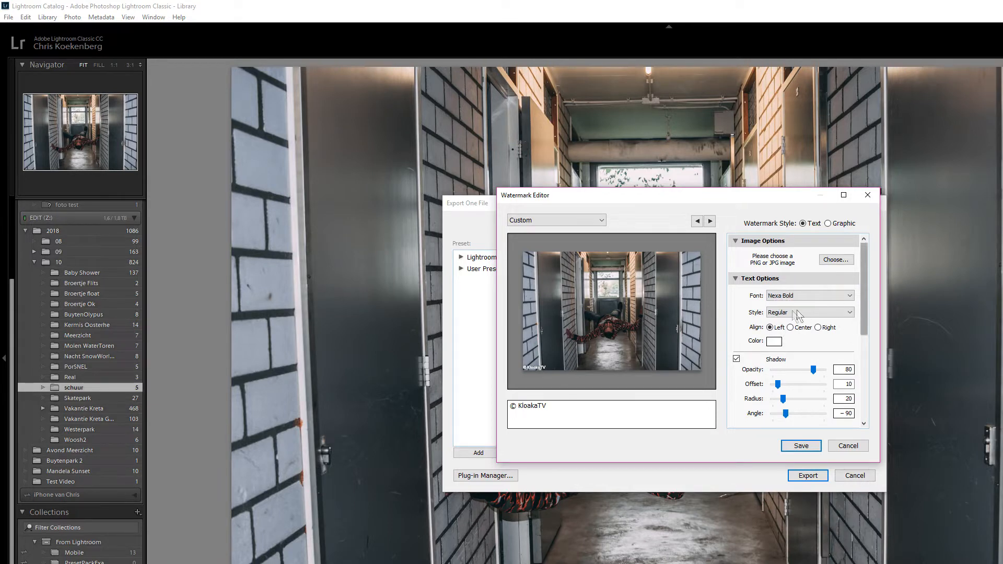
click(810, 312)
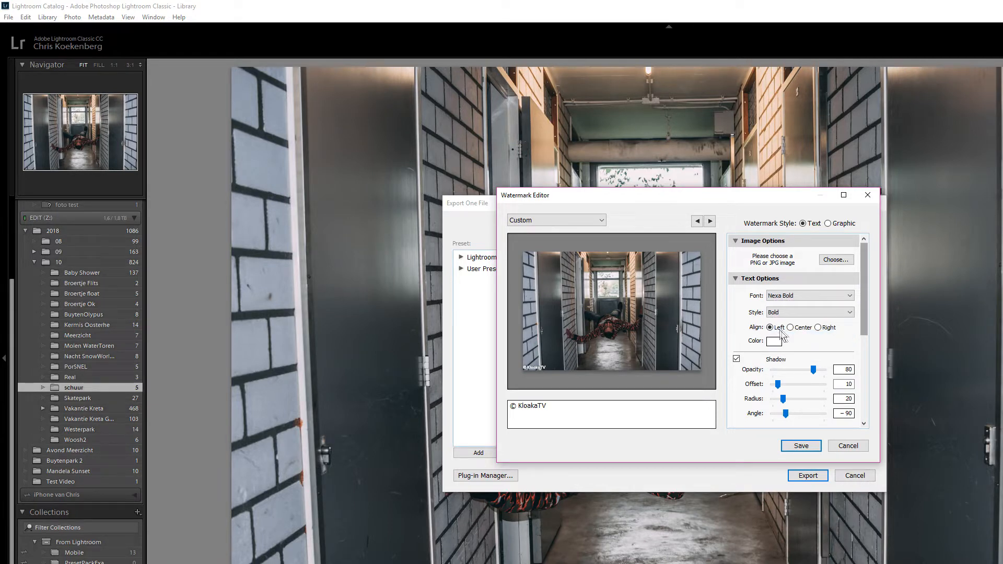
click(819, 327)
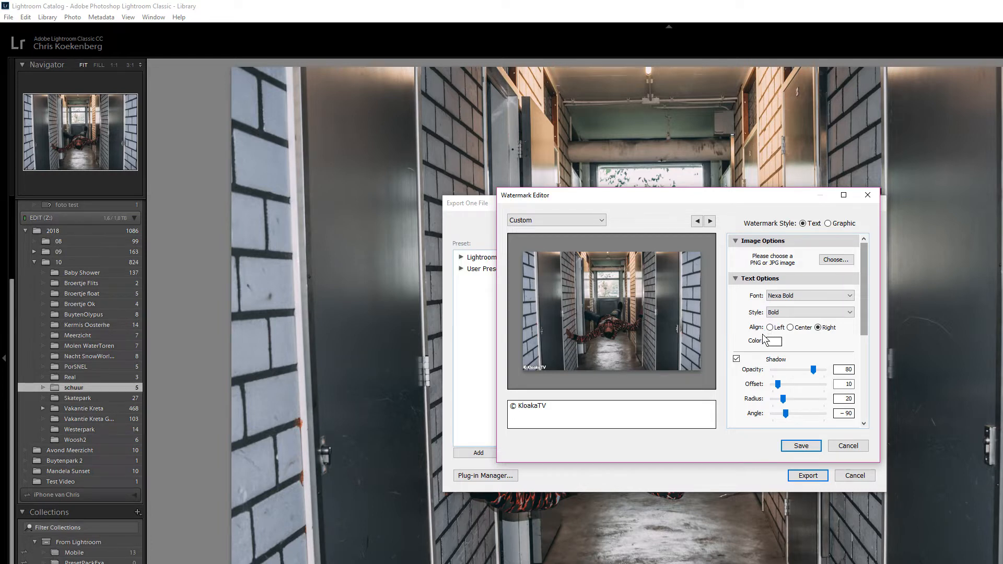
mouse_move(817, 350)
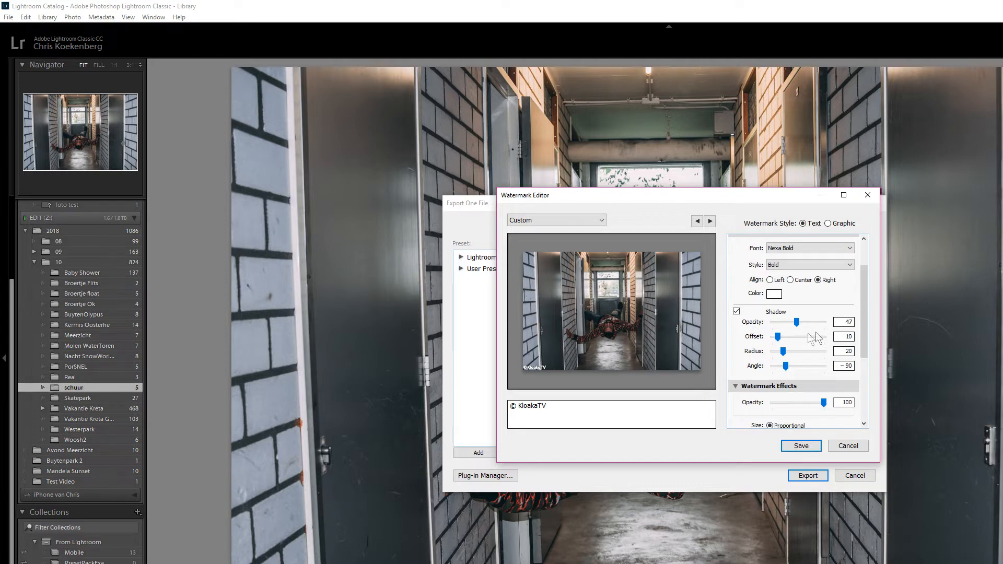
Enlarge the shadow, keep opacity at 100, double text size, and keep zero left inset
drag(776, 337, 786, 336)
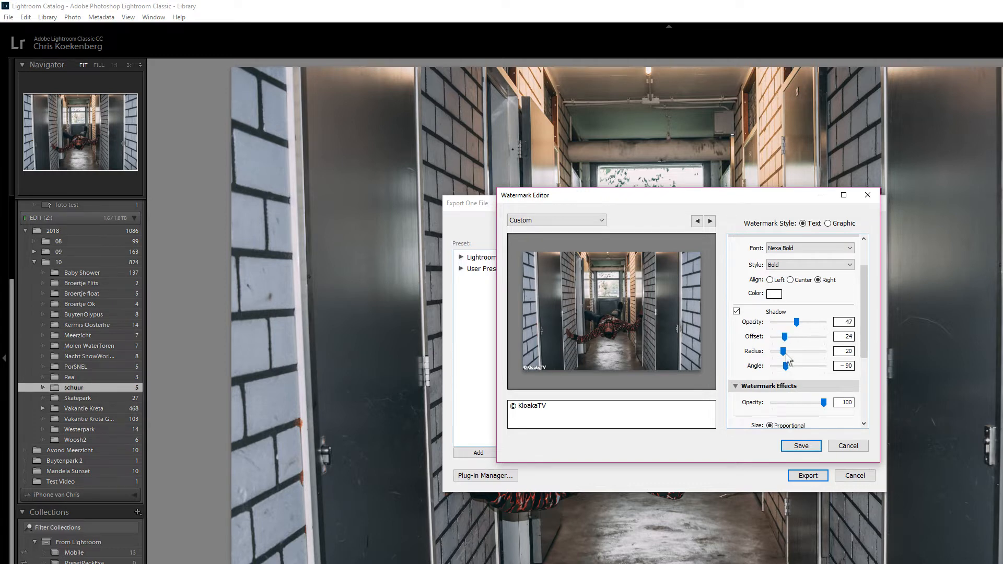
drag(784, 350, 793, 351)
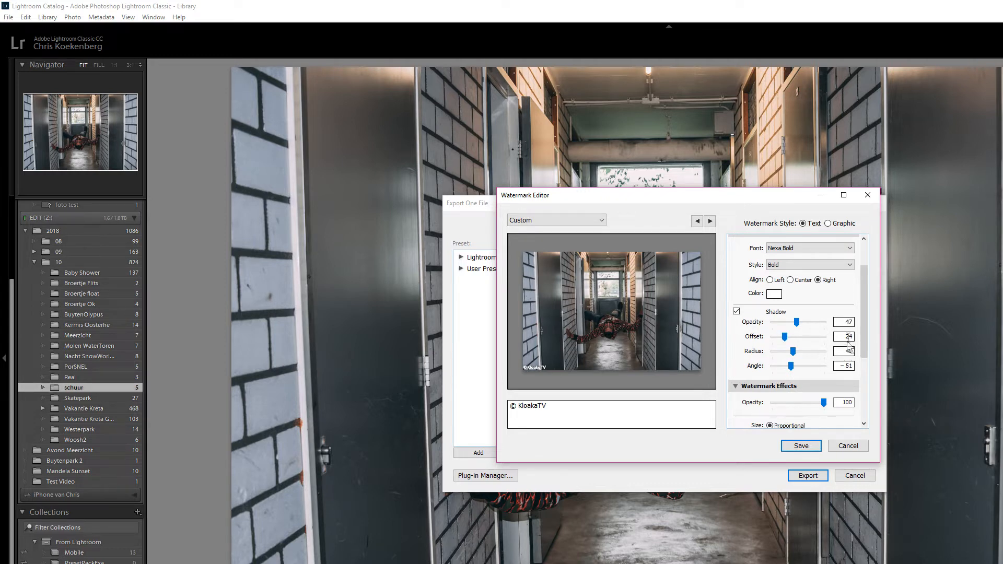
scroll(down, 3)
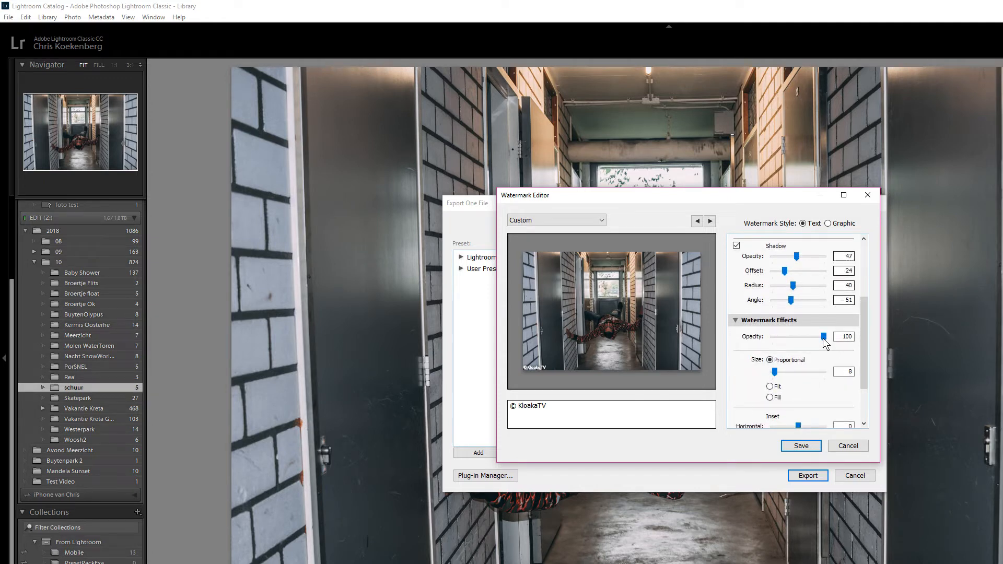
drag(825, 337, 820, 337)
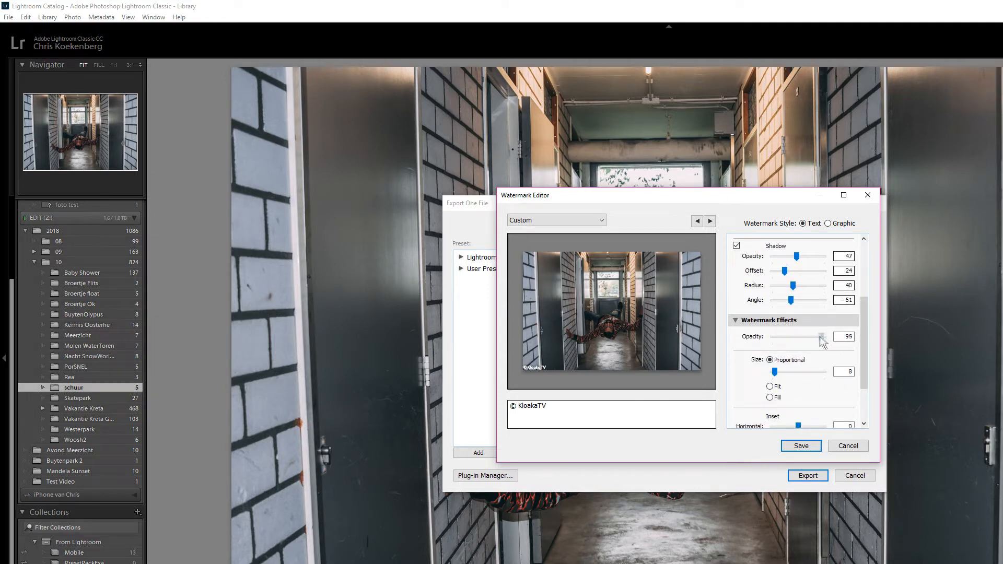
drag(821, 336, 832, 337)
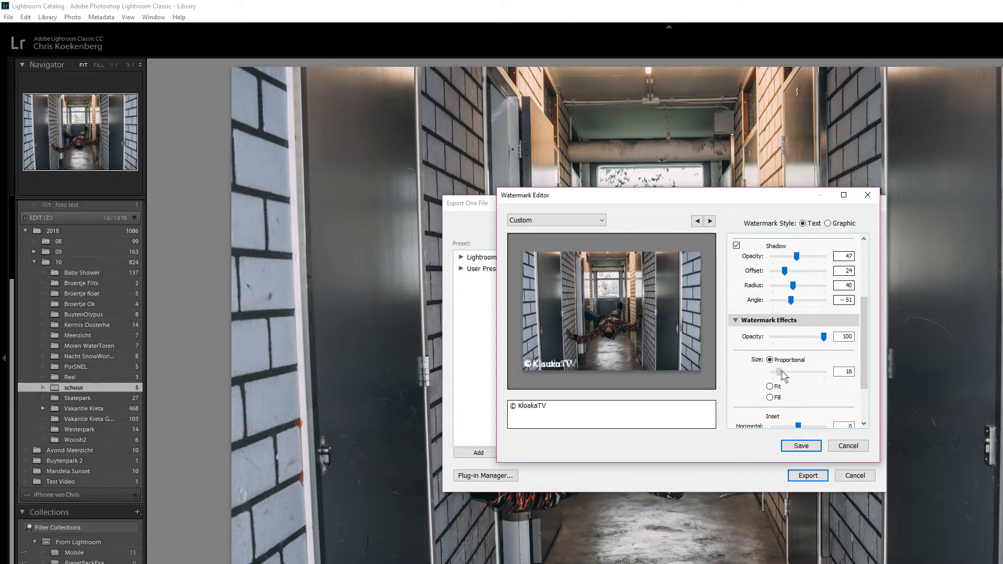
drag(782, 372, 795, 371)
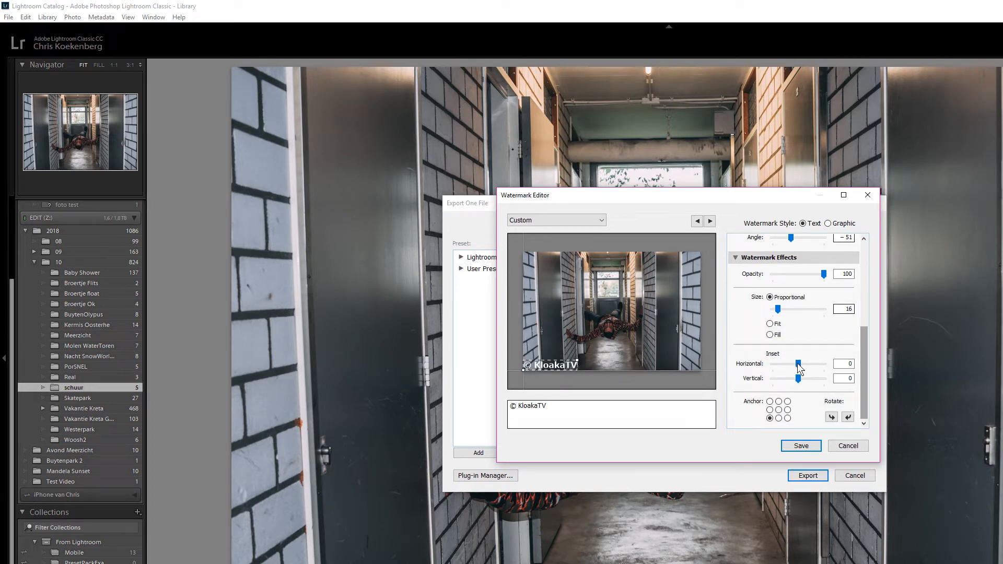
drag(798, 365, 806, 364)
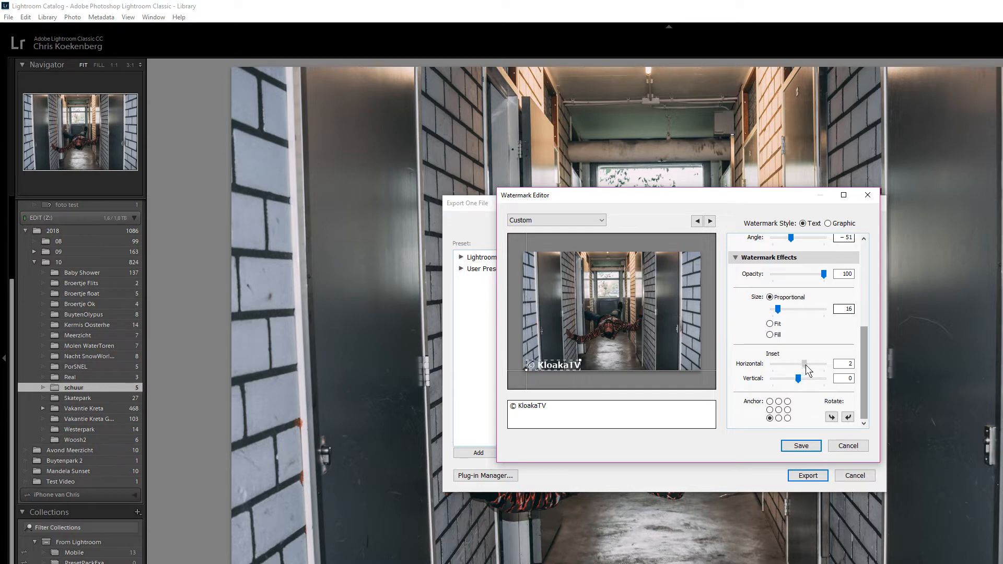
drag(804, 364, 797, 364)
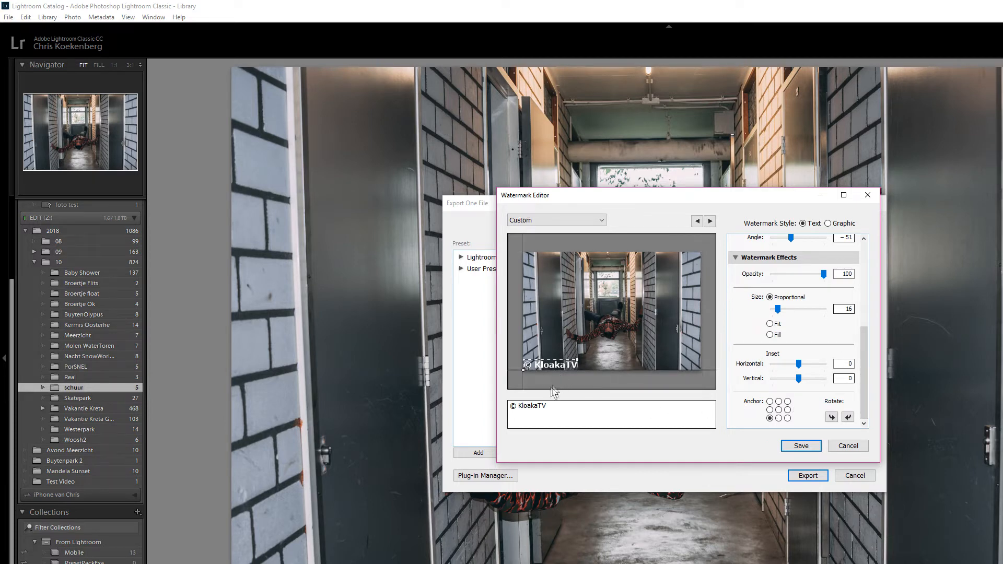
click(770, 418)
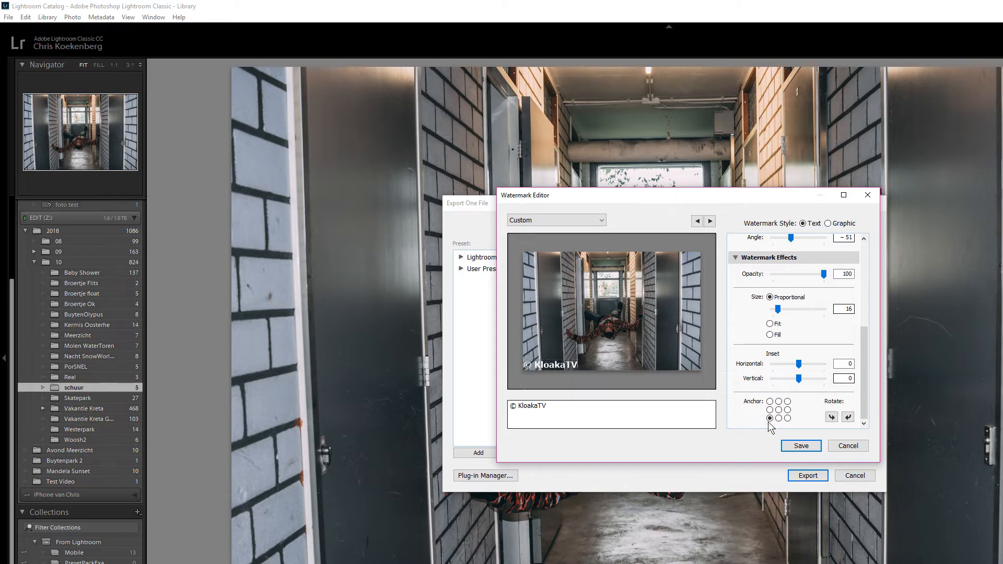
click(781, 419)
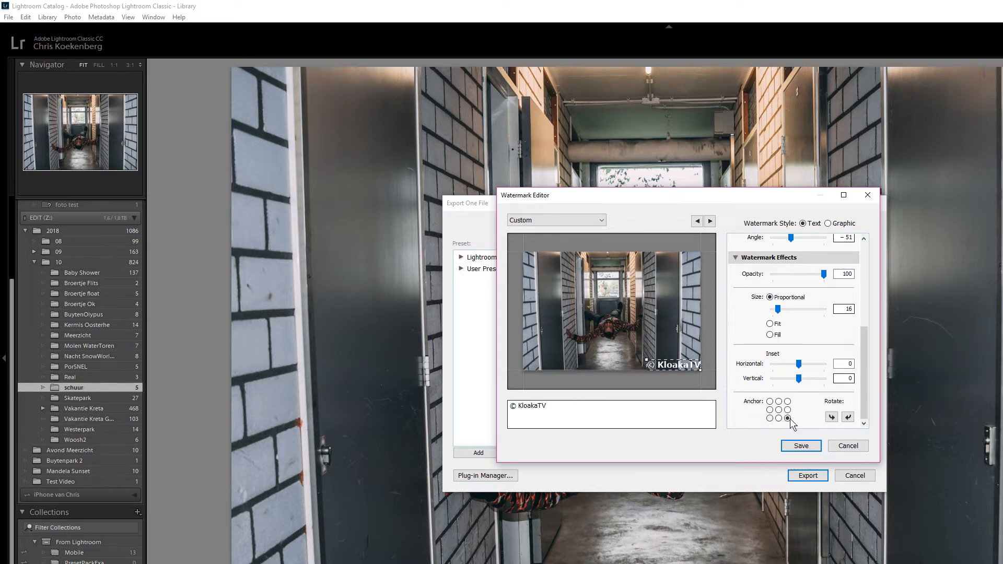
click(787, 401)
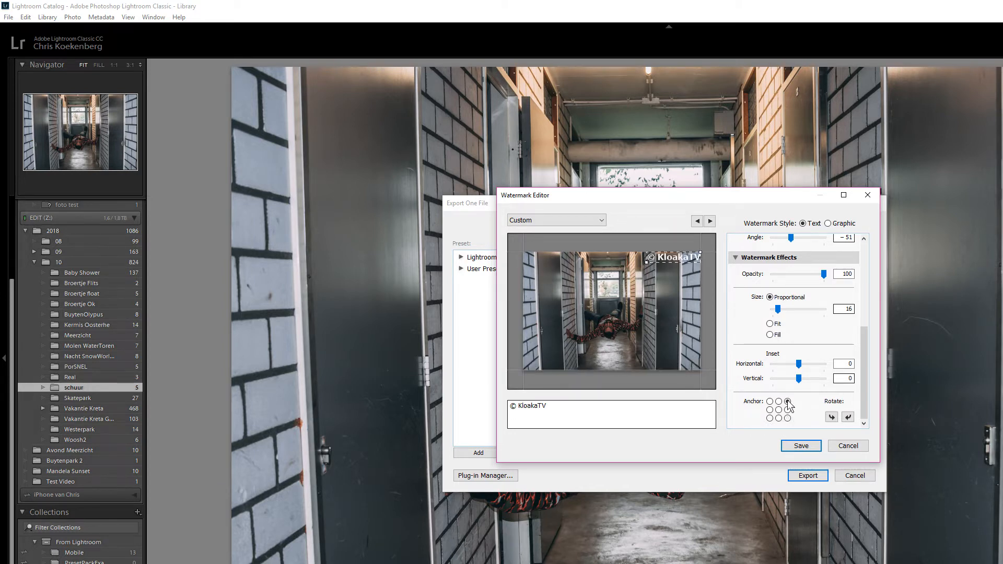
click(770, 402)
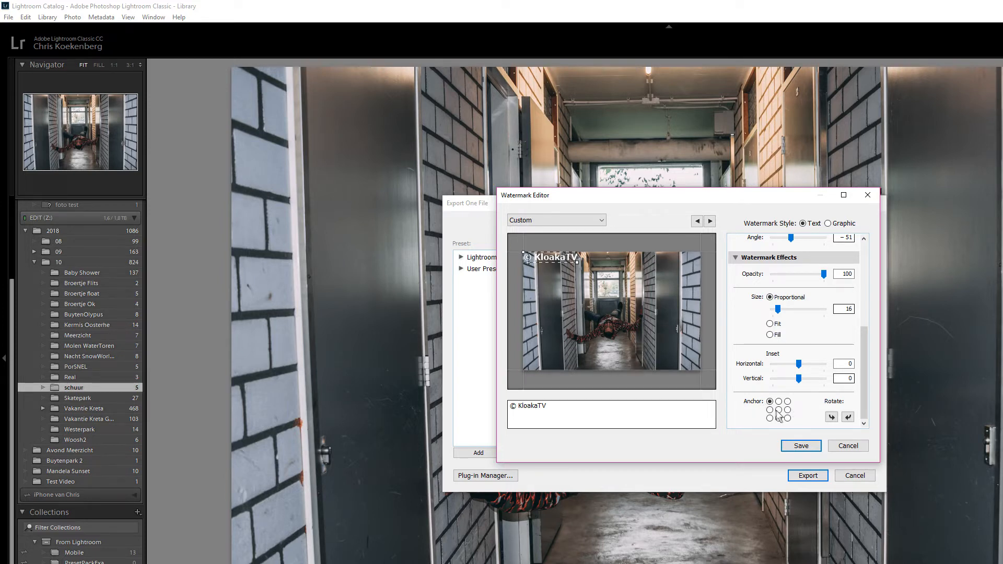
click(780, 410)
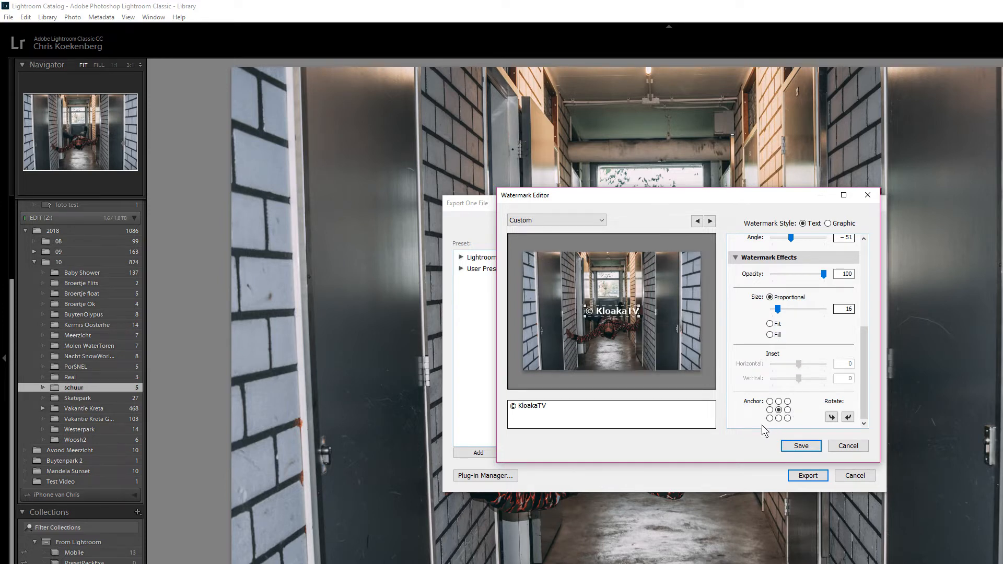
click(770, 419)
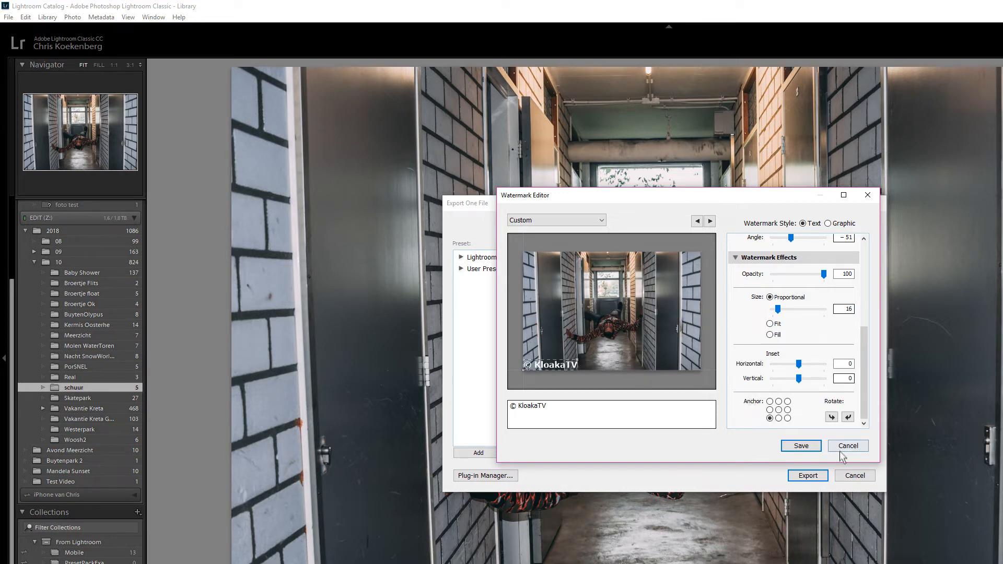
Save the watermark as the KloakaTV preset and export the photo
click(801, 445)
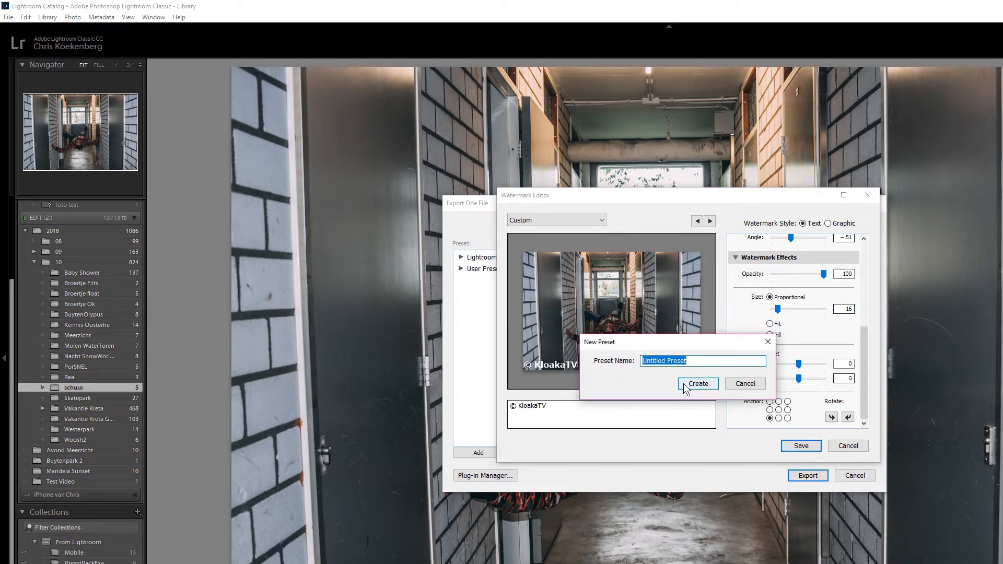
text(KloakaT)
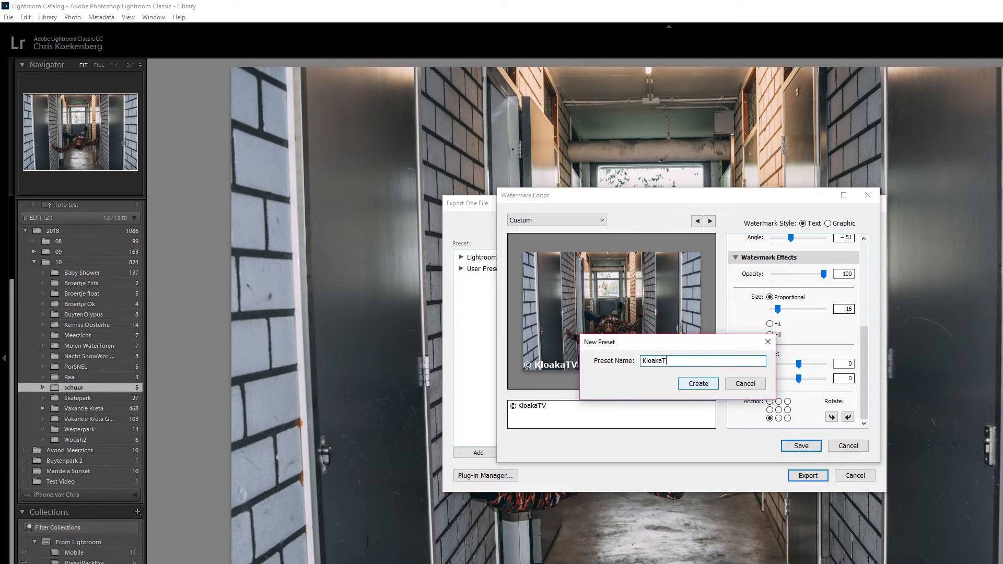
click(698, 383)
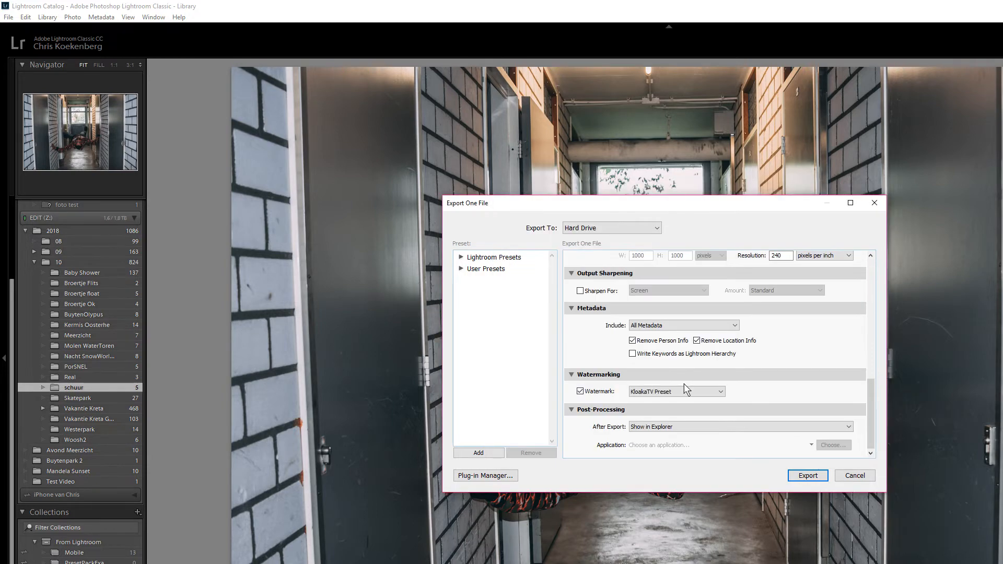
click(807, 476)
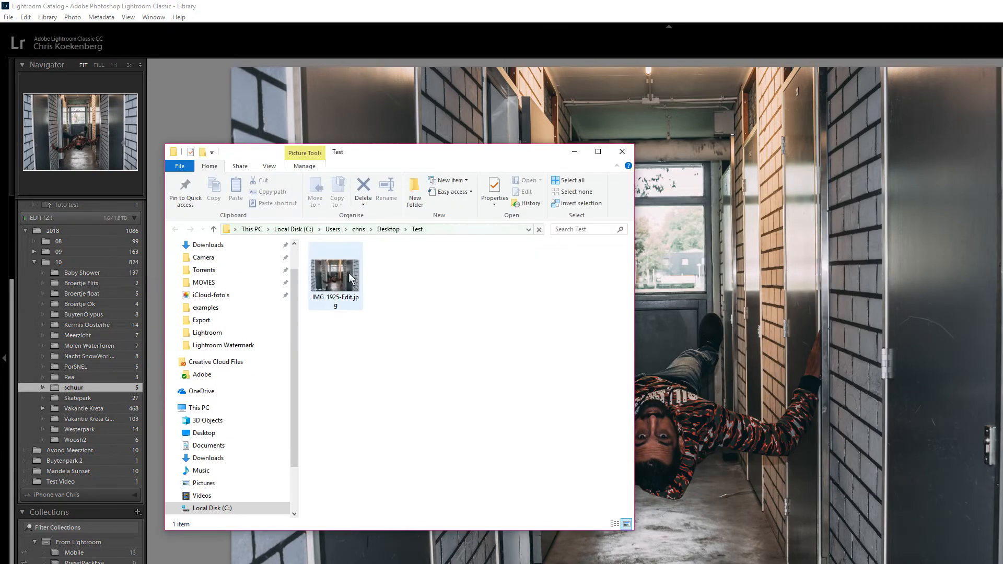
Open IMG_1925-Edit.jpg from the Test folder to check the watermark
click(336, 265)
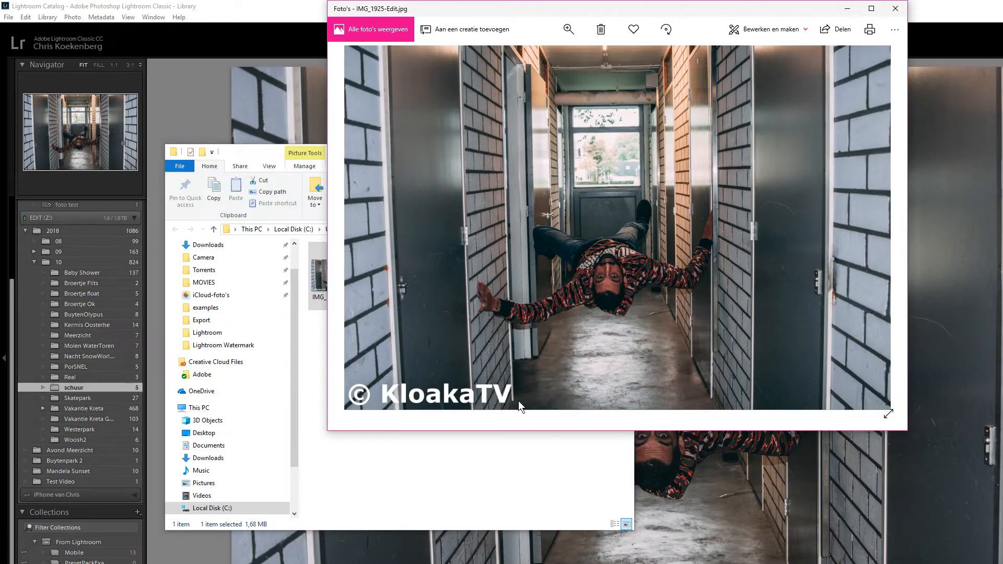
mouse_move(589, 7)
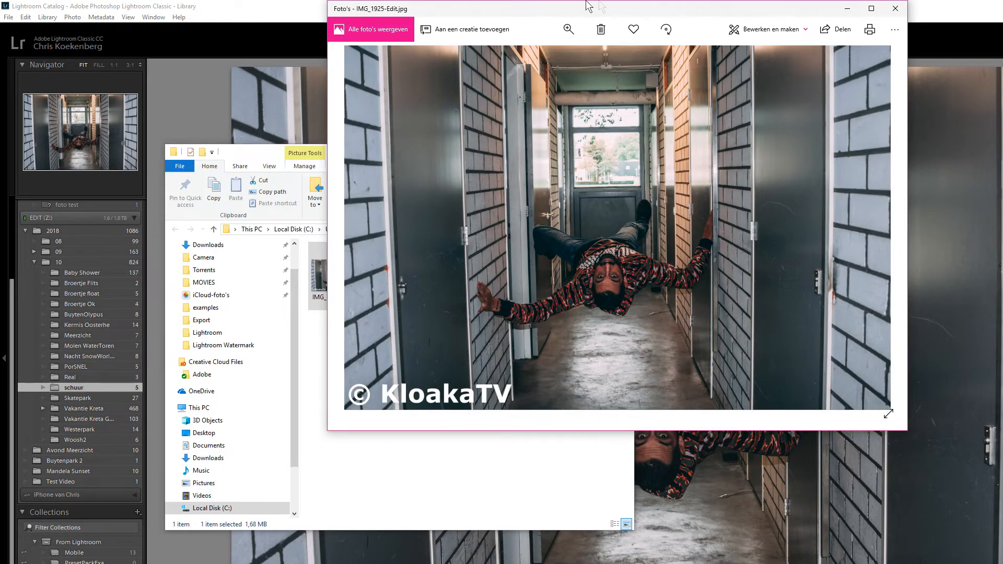